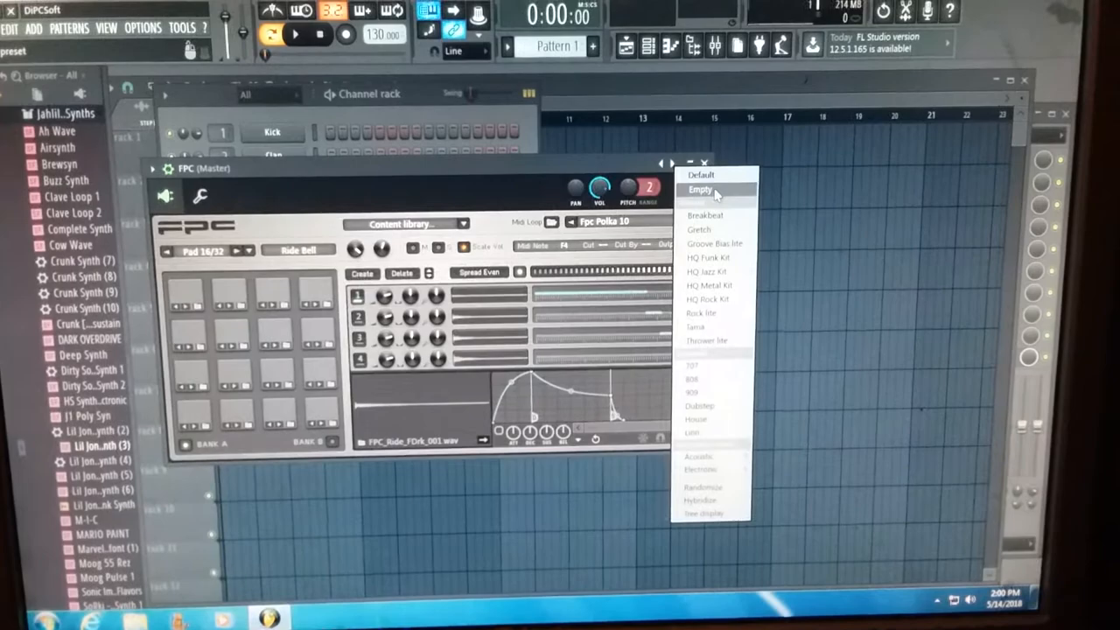
# - Load the Empty preset in FPC to clear every drum pad
pyautogui.click(700, 190)
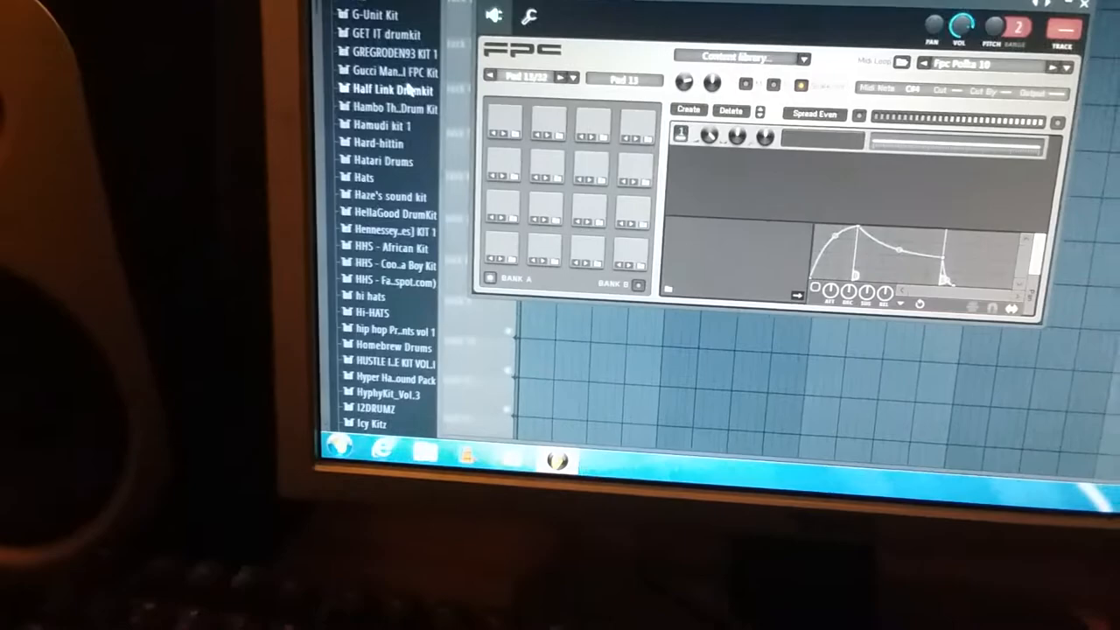
pyautogui.scroll(-3)
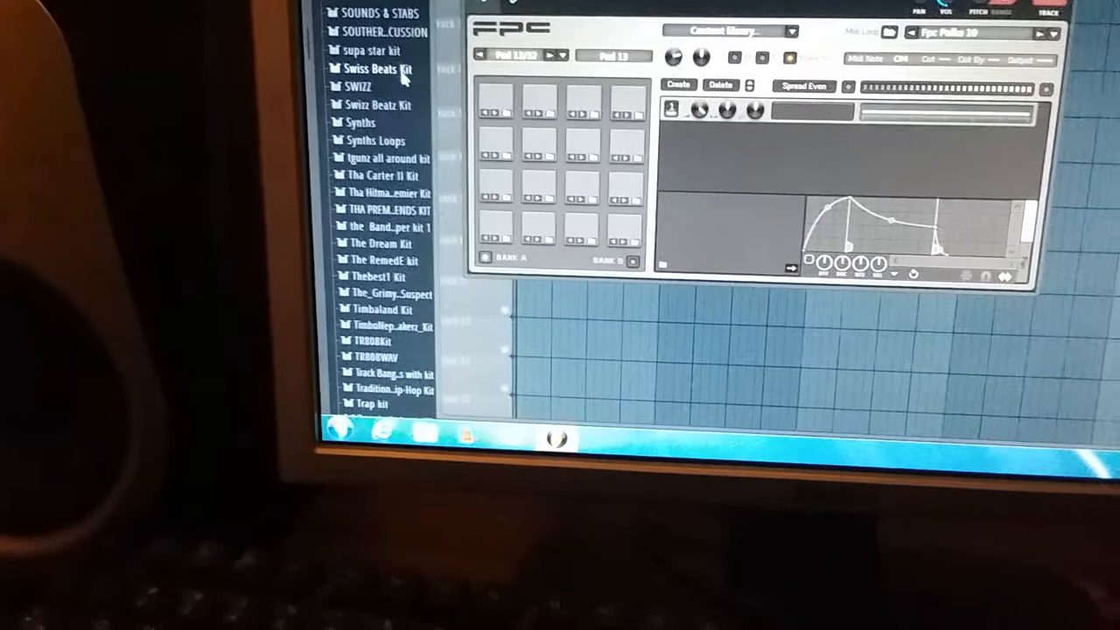
pyautogui.scroll(3)
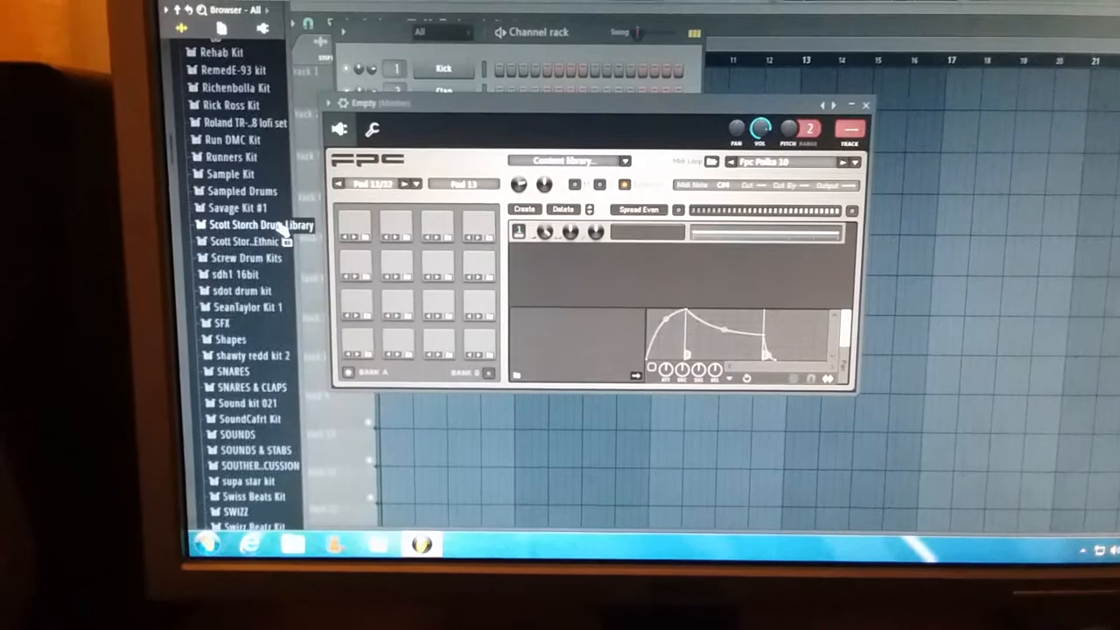
pyautogui.scroll(3)
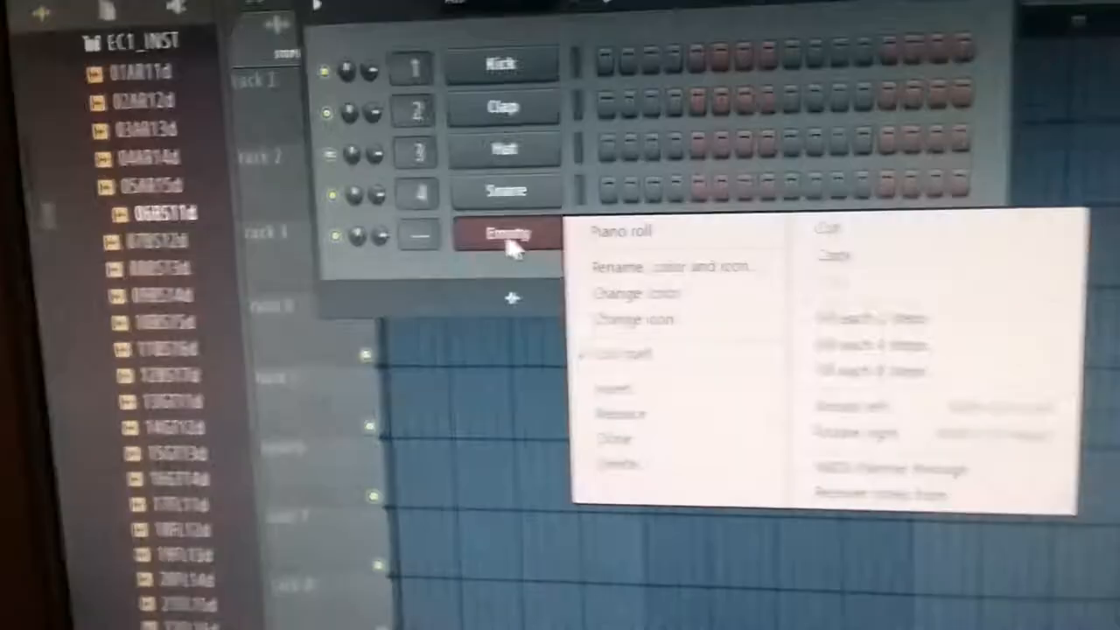
# - Open the piano roll for the Empty FPC channel from the Channel rack
pyautogui.click(621, 231)
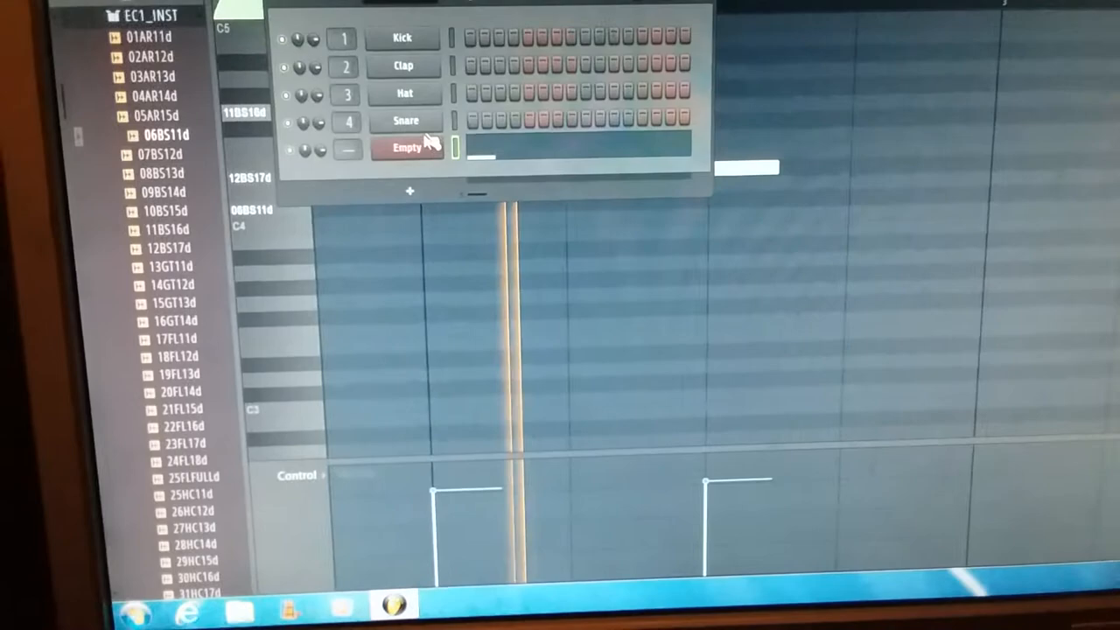
# - Reopen the Empty FPC plugin window from its Channel rack button
pyautogui.click(407, 146)
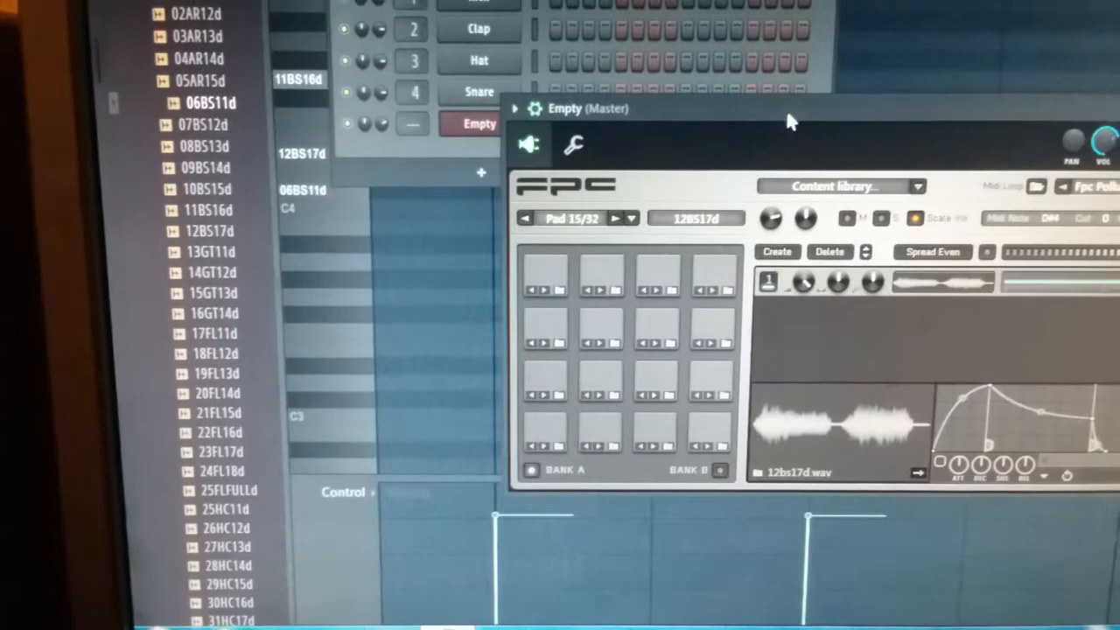